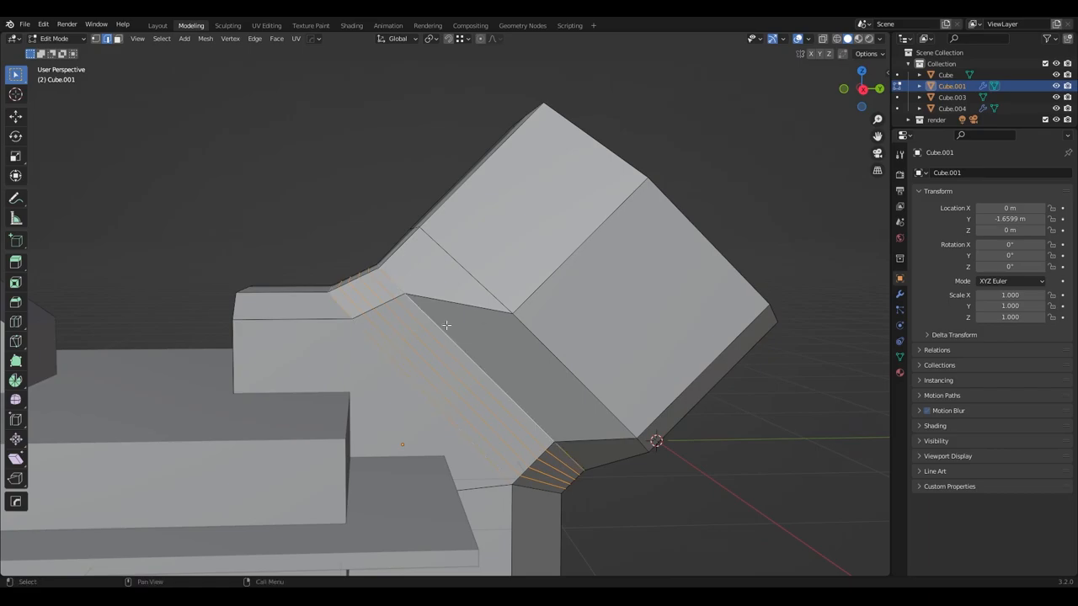
Bevel the corner edge loop where the angled arm meets the lower block on Cube.001.
drag(446, 327, 566, 367)
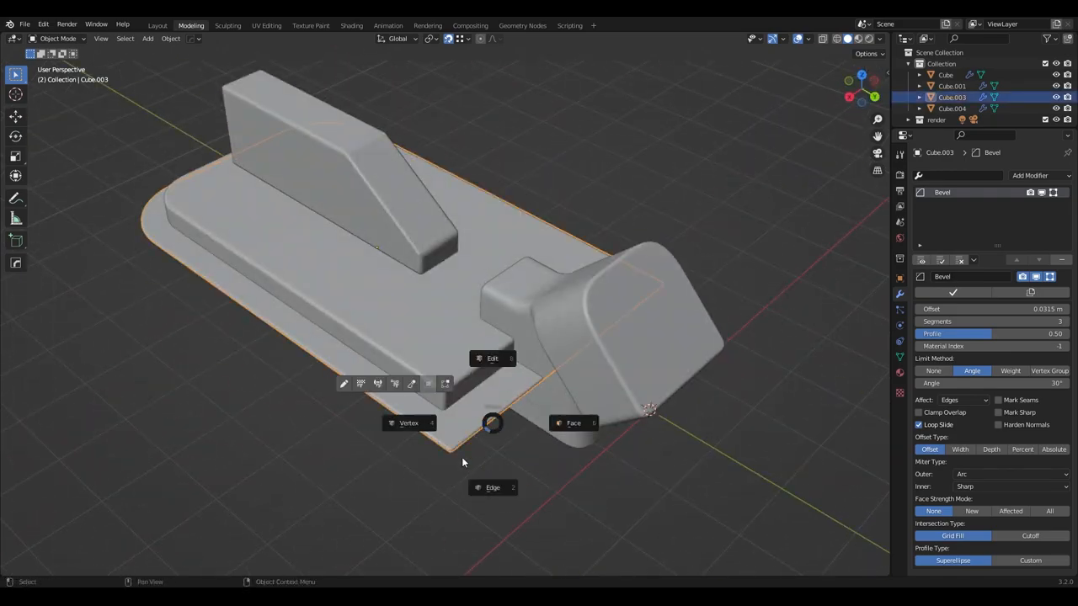
Reshape the raised block on Cube.003/Cube.004 into a mirrored ridge and resharpen with HardOps.
click(488, 357)
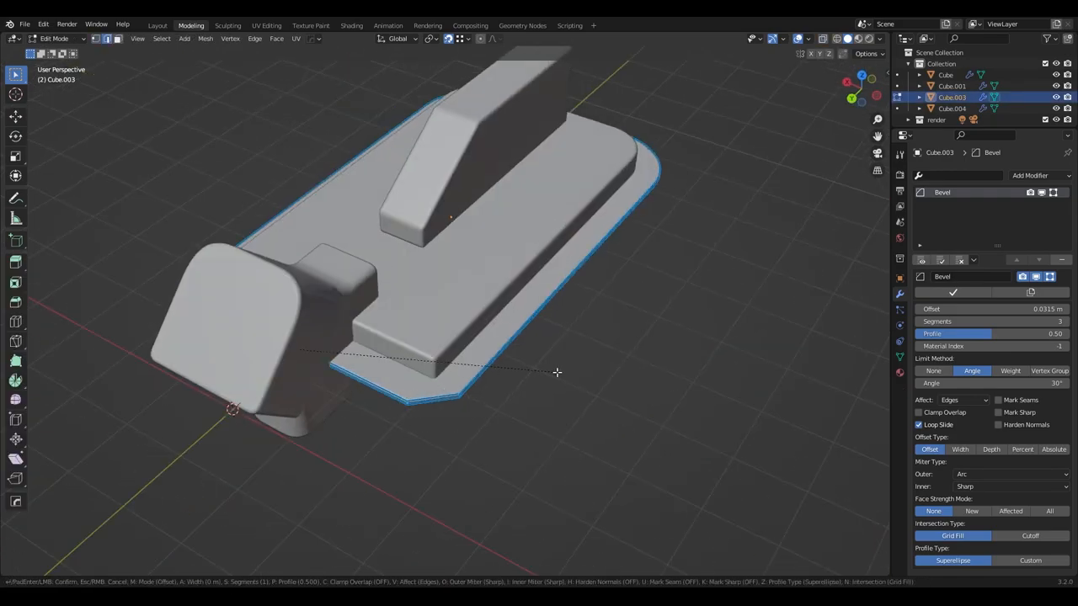
key(Tab)
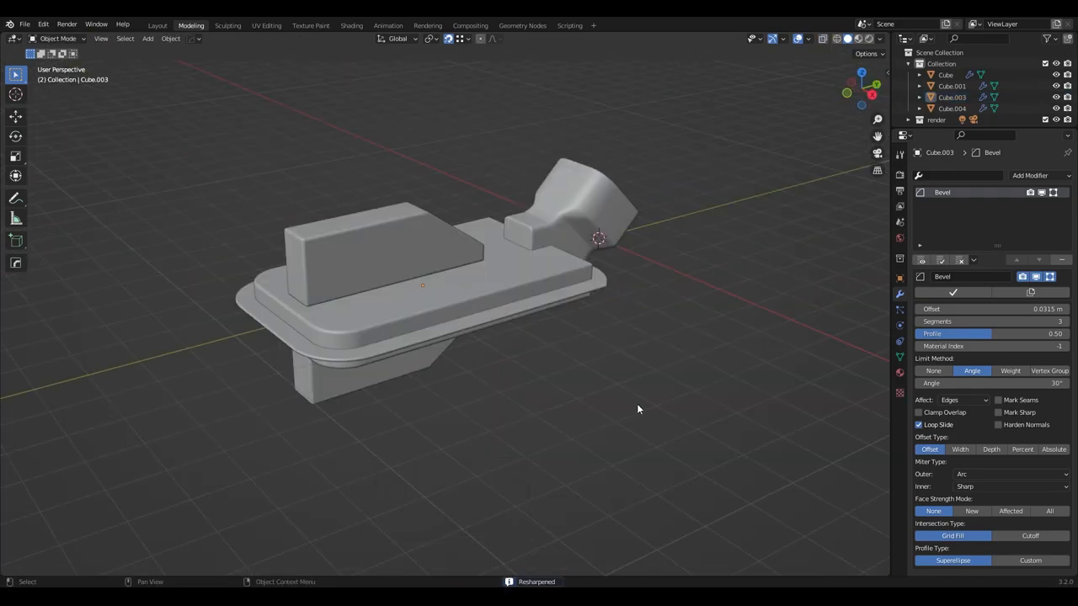
key(Tab)
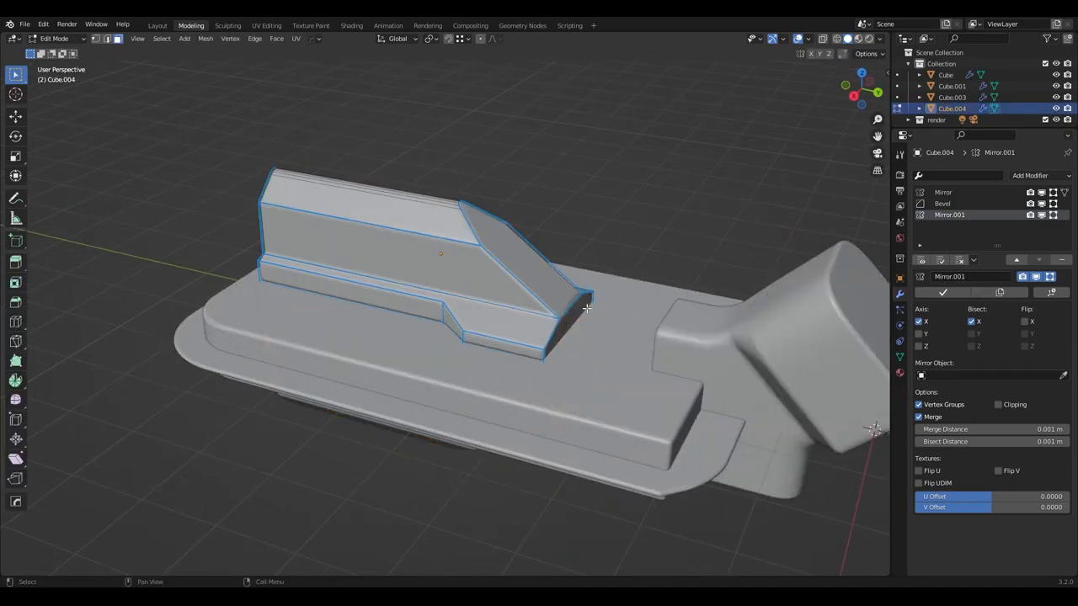
key(Tab)
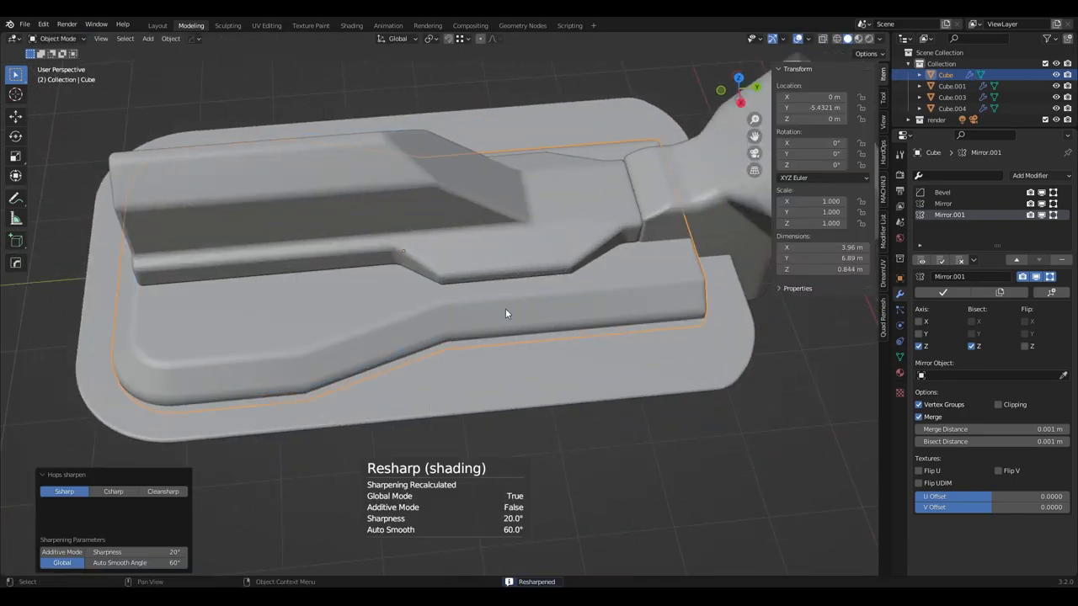
Convert Cube.003's edge outline to Cube.003_Curve.001 with bevel depth as a tube rail.
key(Tab)
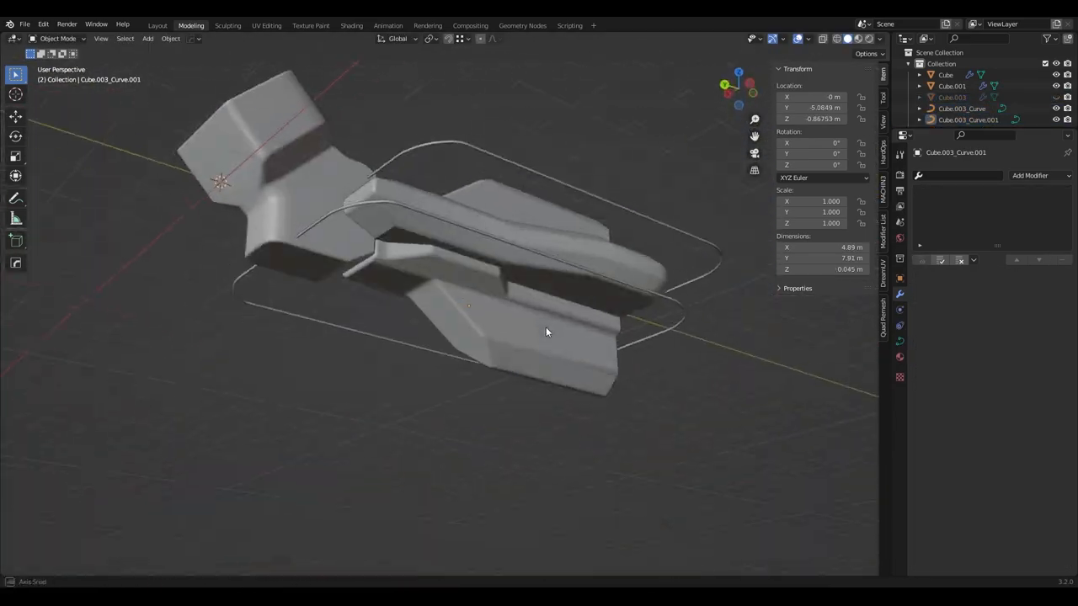
click(963, 119)
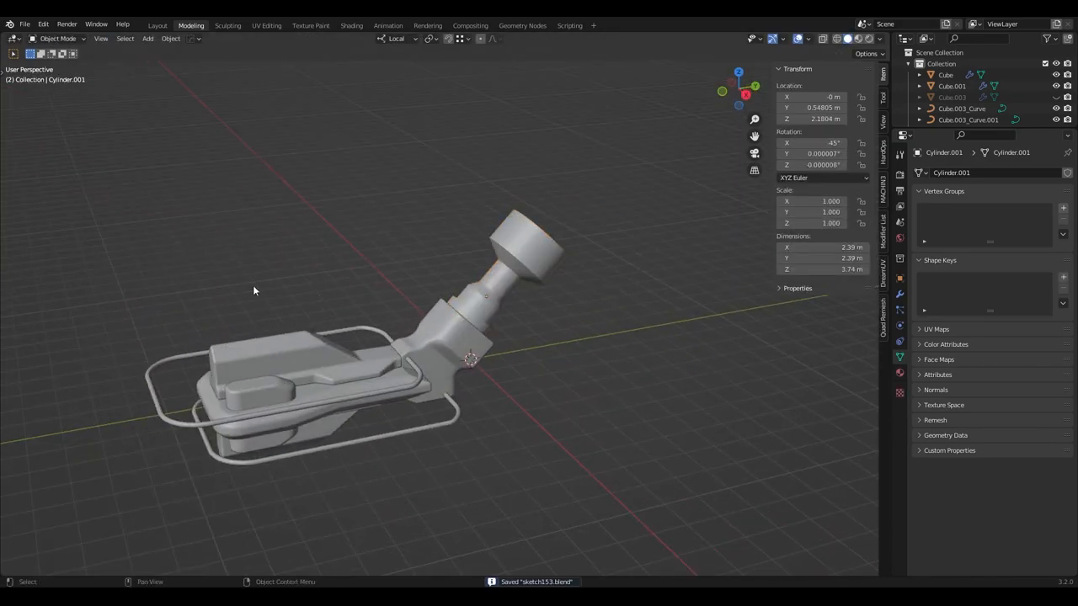
Add a cylinder piston with a wide cap rotated -45° on X onto the arm and save.
key(Tab)
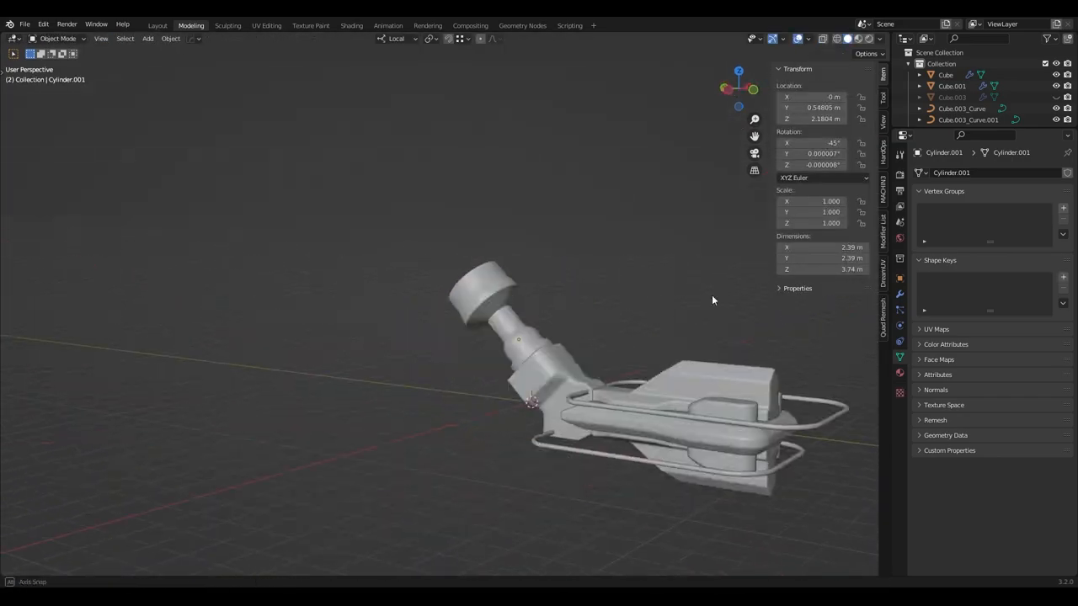
key(Tab)
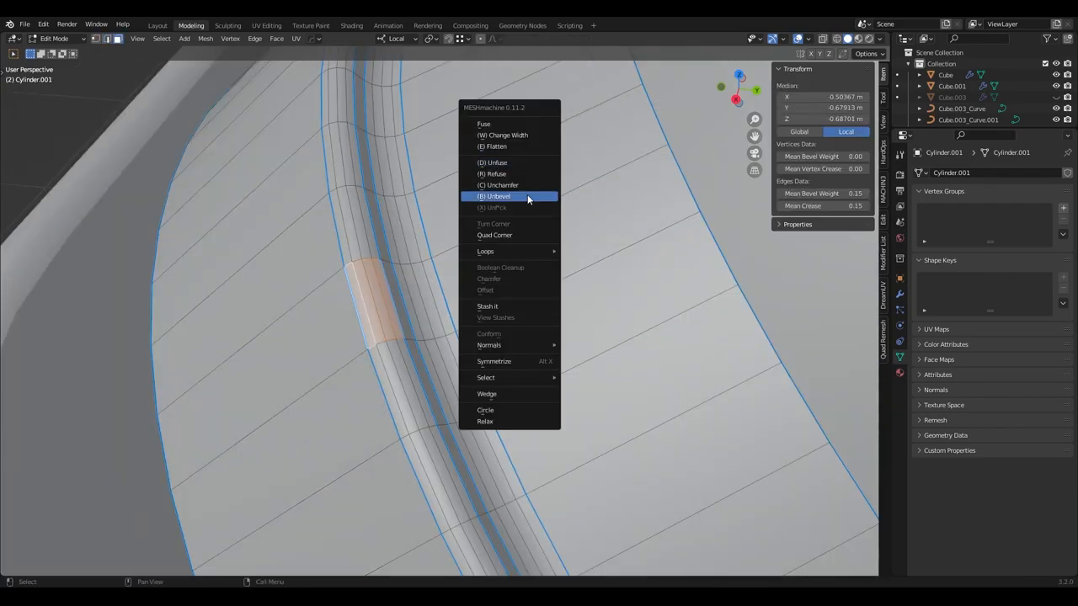
Add HardOps Bevel modifiers to the cylinder cap (Cylinder.002) and the long cylinder's end (Cylinder.004).
click(495, 196)
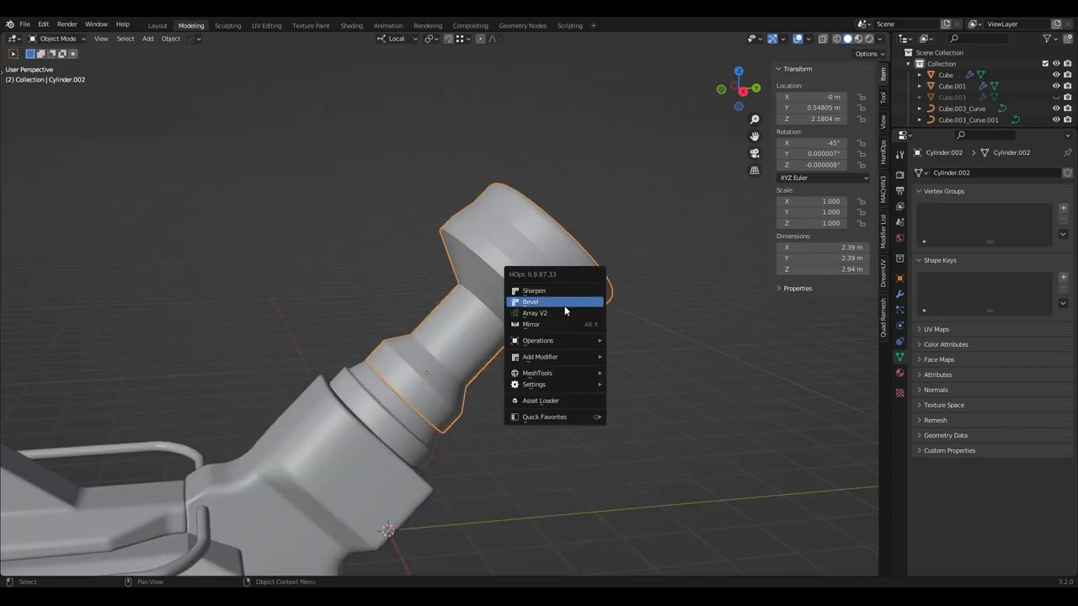
click(530, 302)
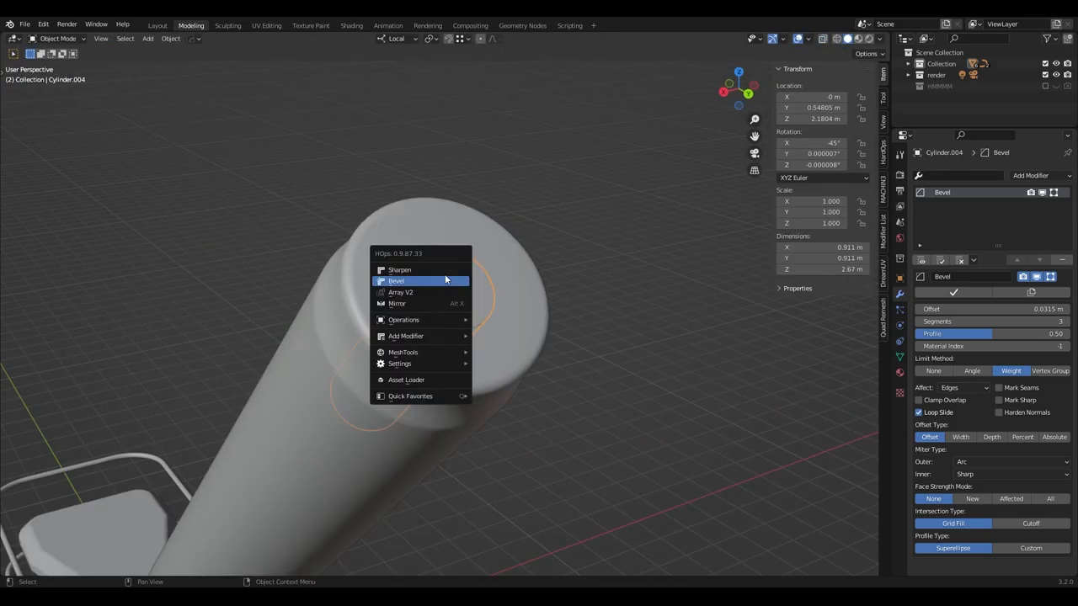
click(399, 270)
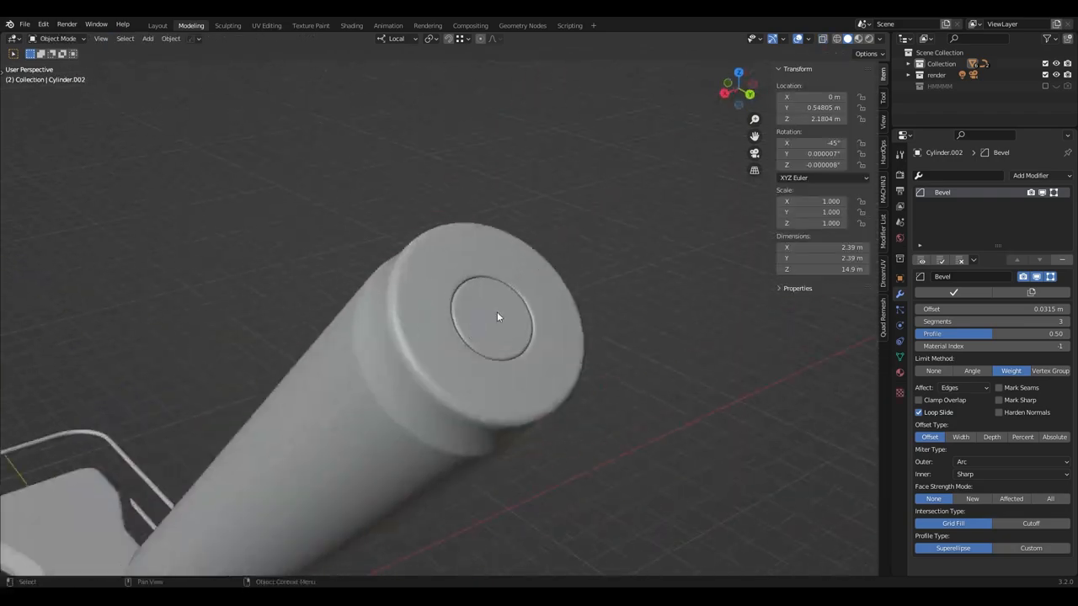
Adjust the bracket edge loops and add a Mirror modifier below the Bevel on Cylinder.002.
key(Tab)
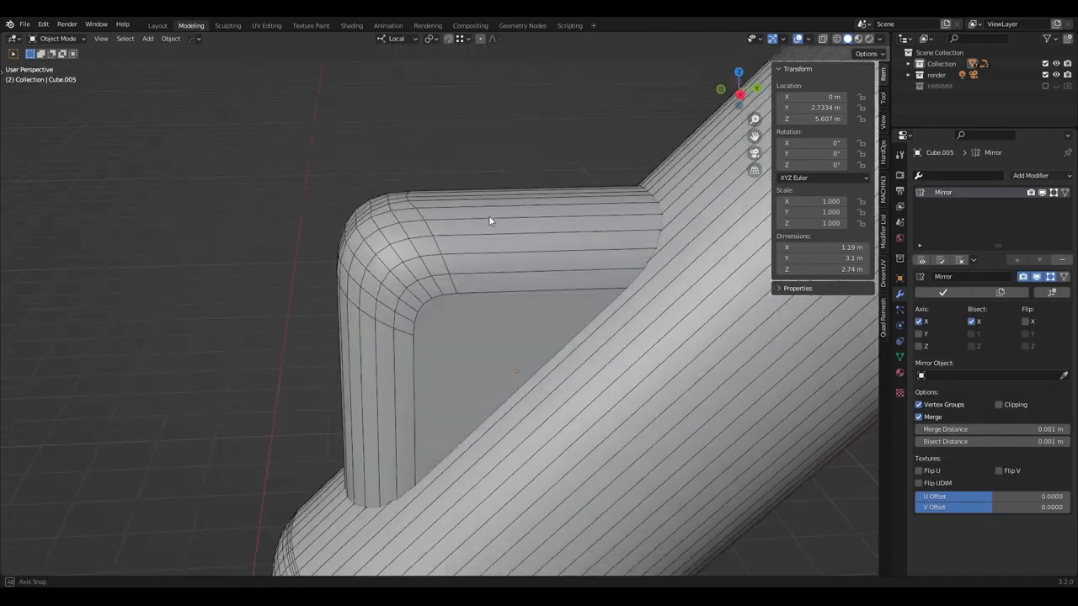
key(Tab)
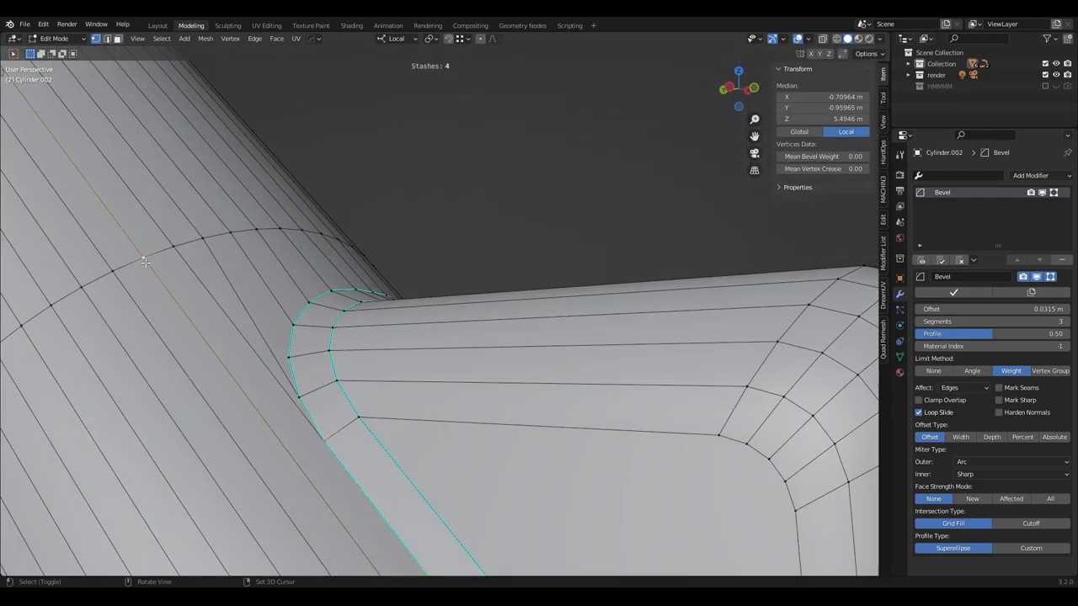
key(Tab)
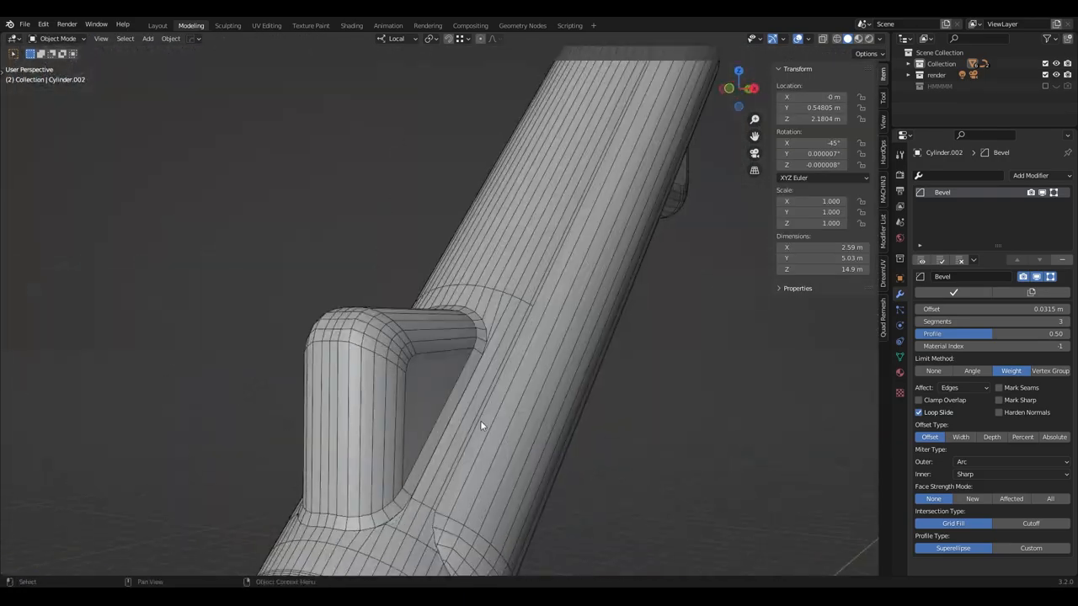
key(Tab)
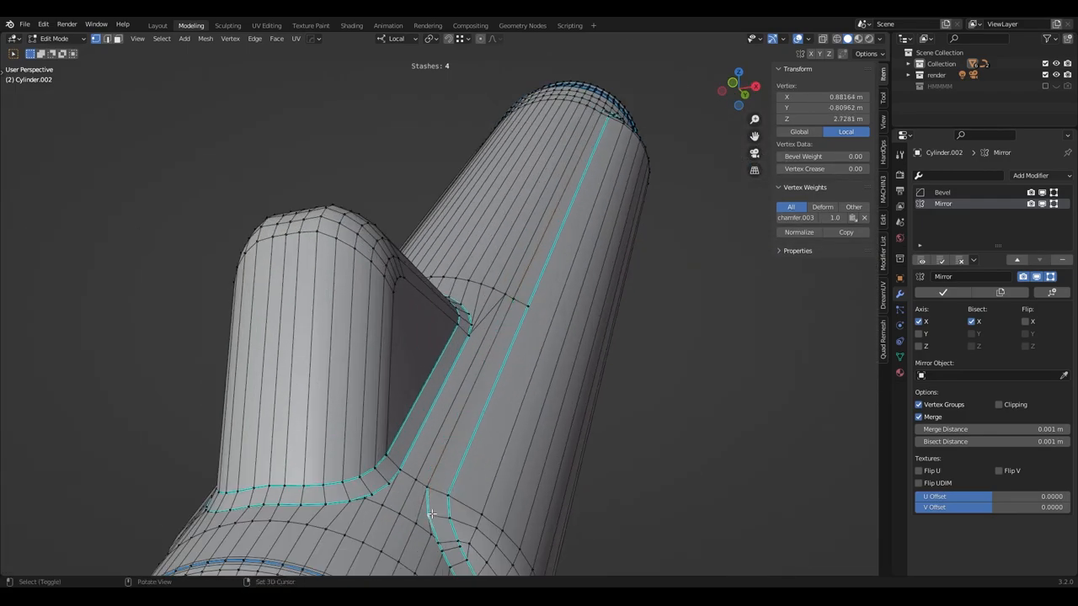
right_click(424, 513)
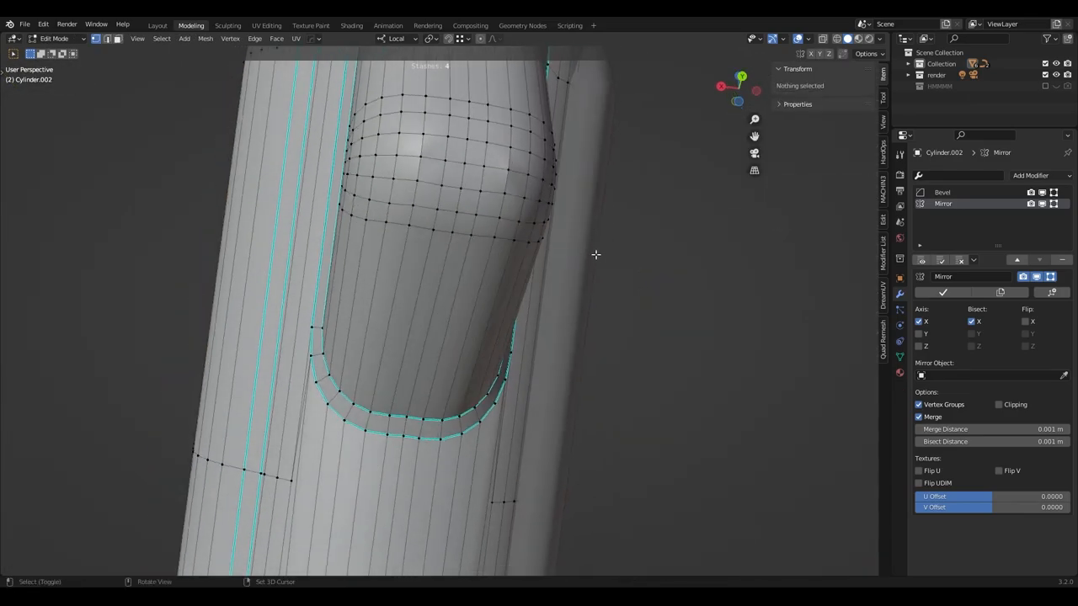
Smooth the cylinder body faces' normals with MESHmachine and order Mirror, Mirror.001 before Bevel.
key(Tab)
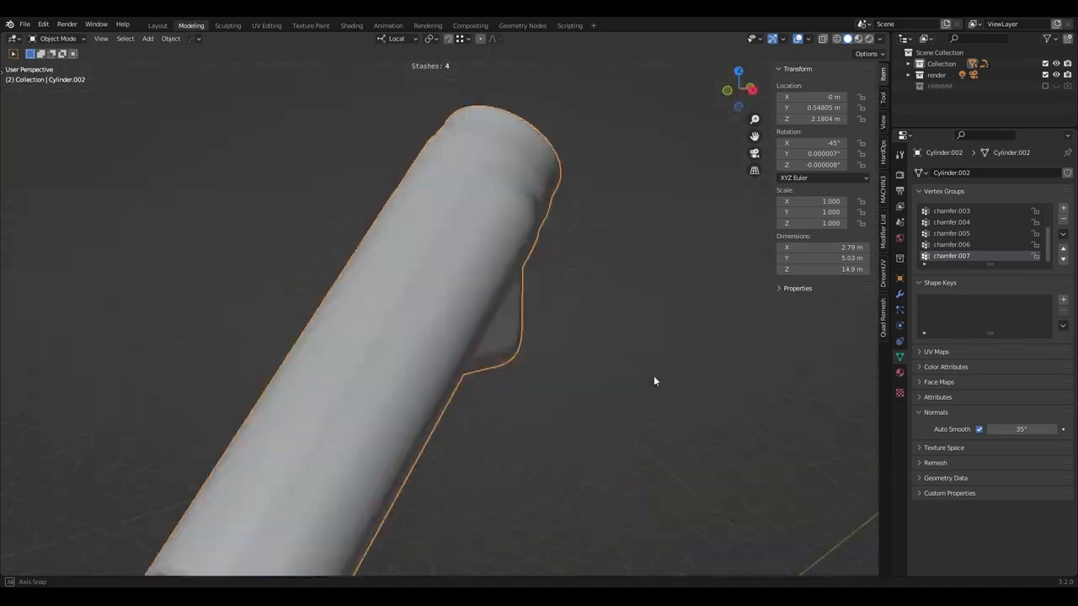
key(Tab)
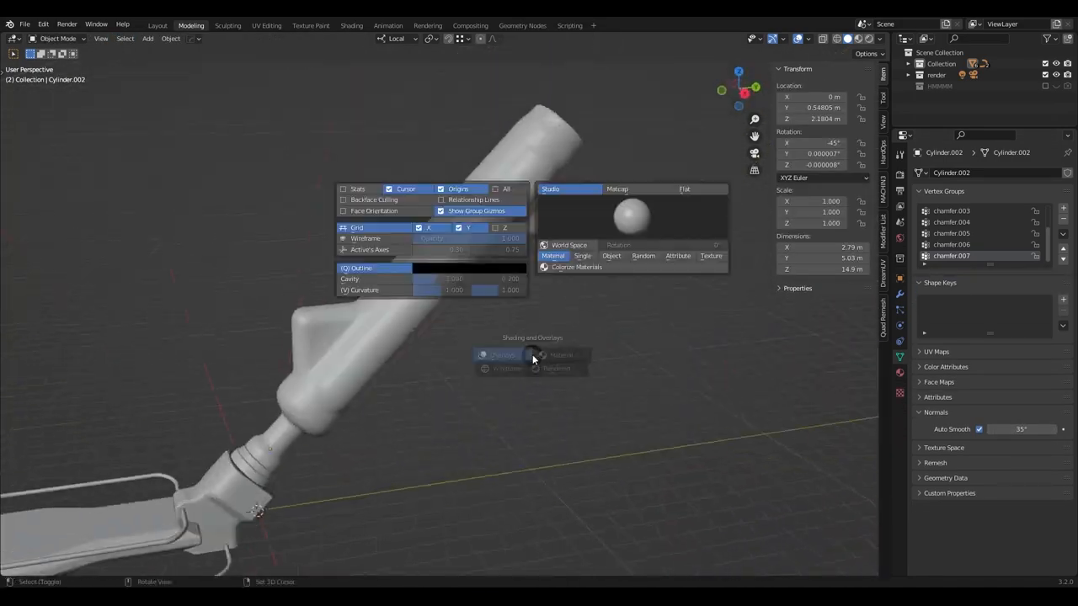
key(Tab)
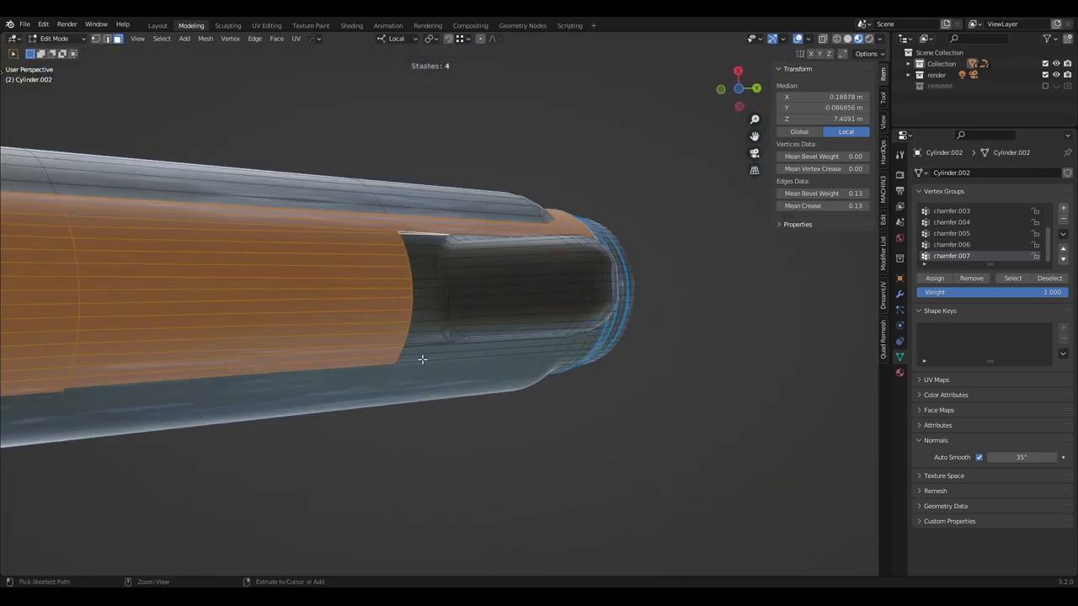
drag(421, 360, 386, 449)
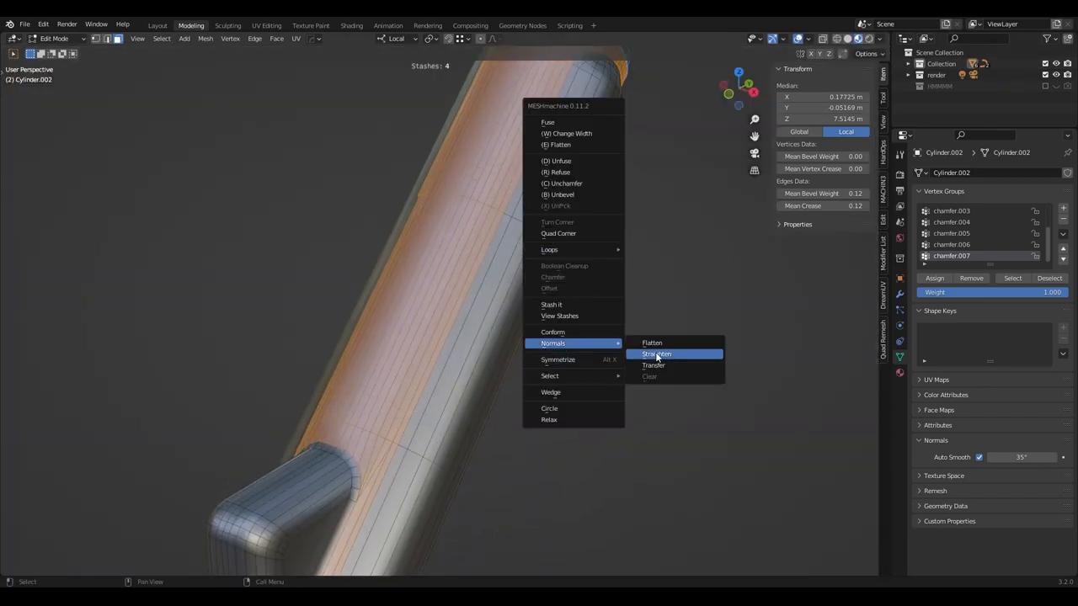
click(657, 354)
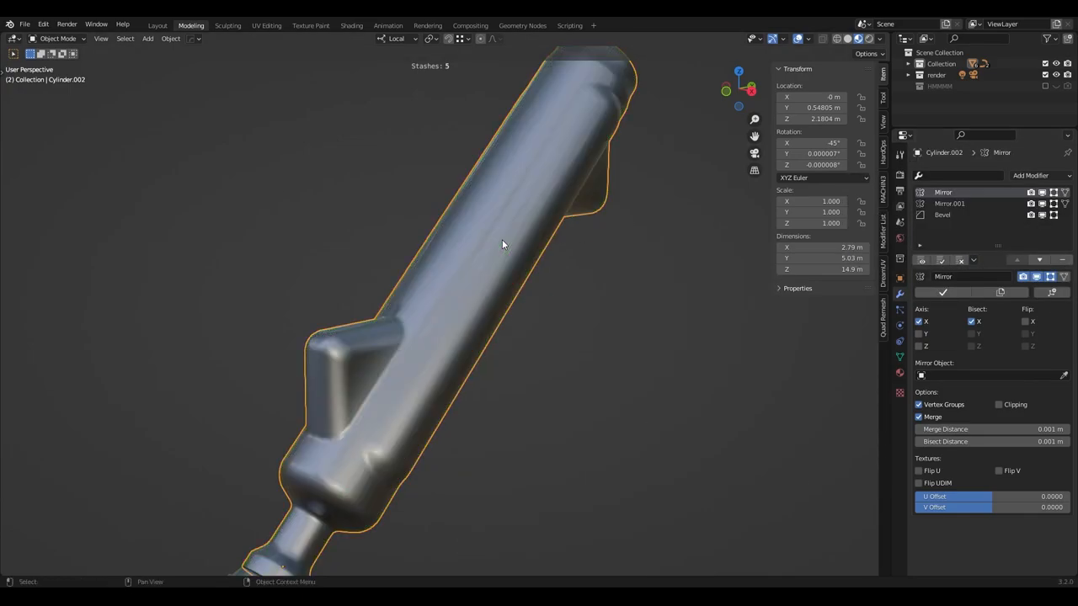
Edit the ring edge loops at the base of the long cylinder.
key(Tab)
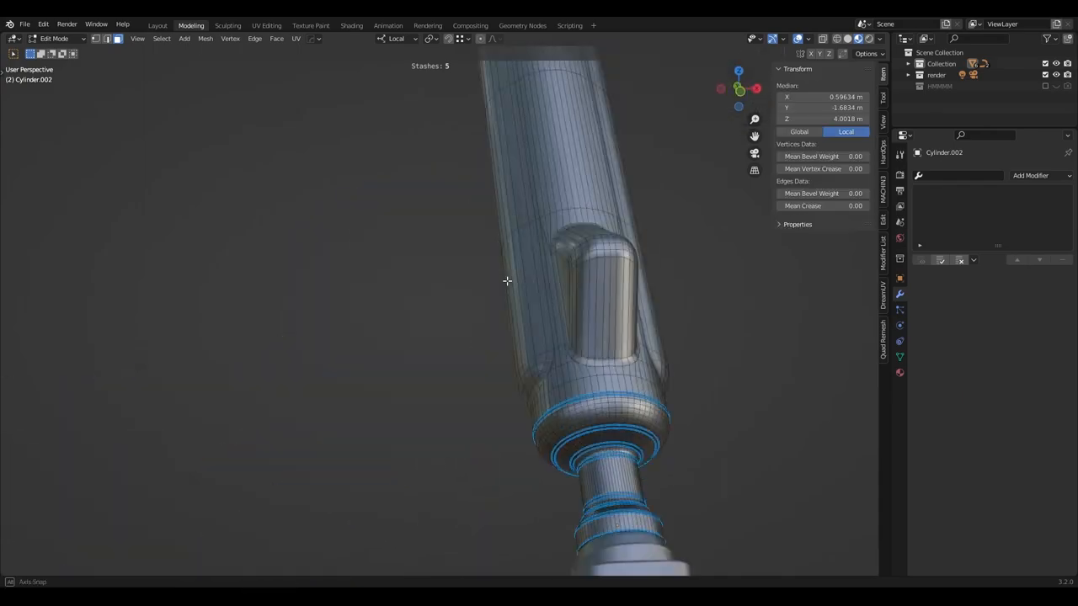
drag(506, 279, 625, 138)
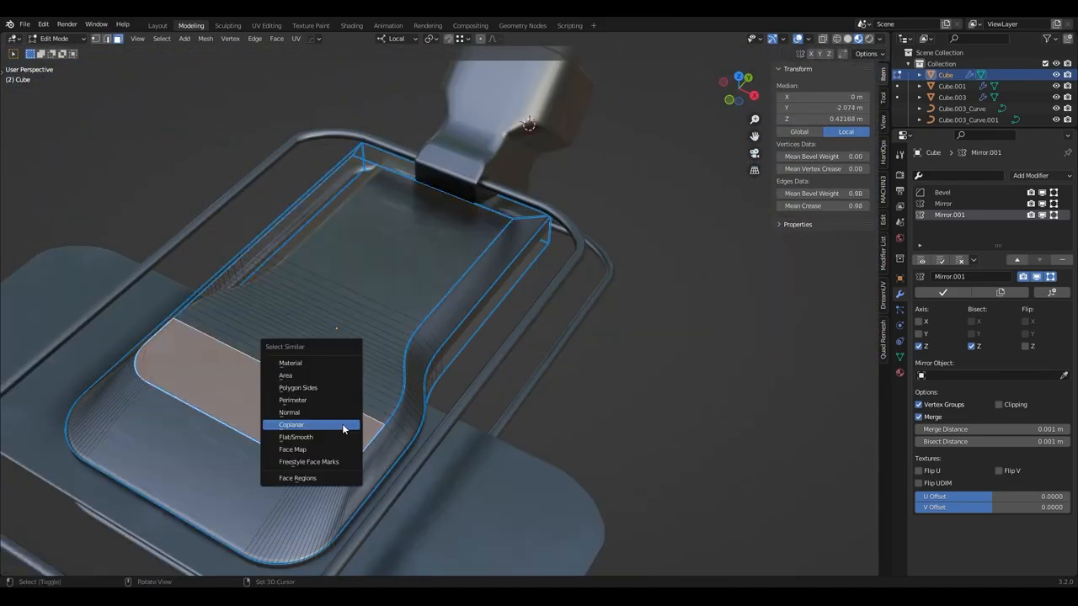
Select the foot plate's coplanar faces with Shift+G and rework them.
click(289, 425)
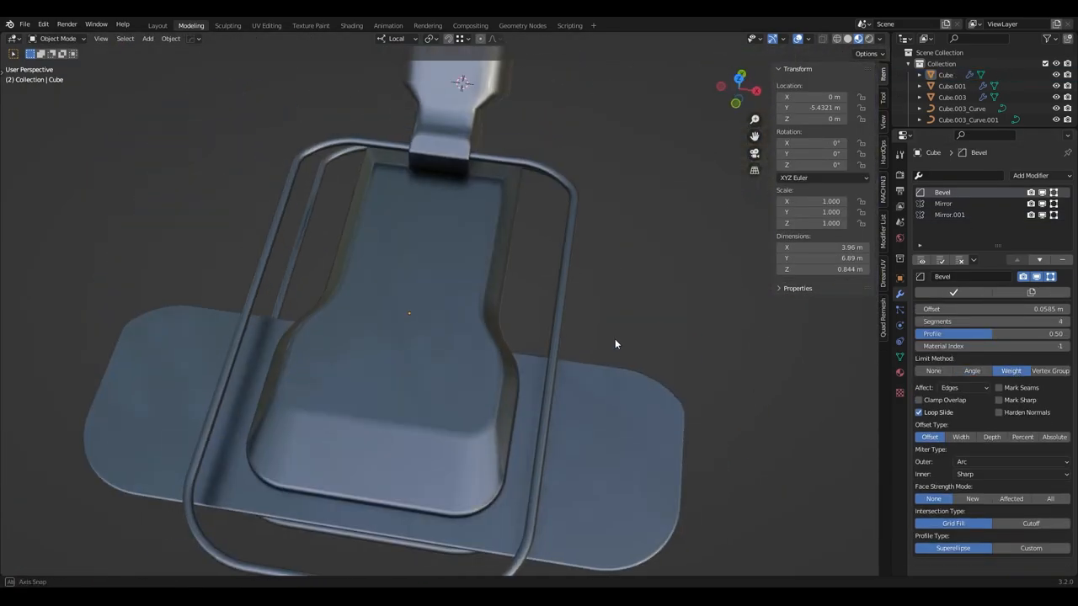
key(Tab)
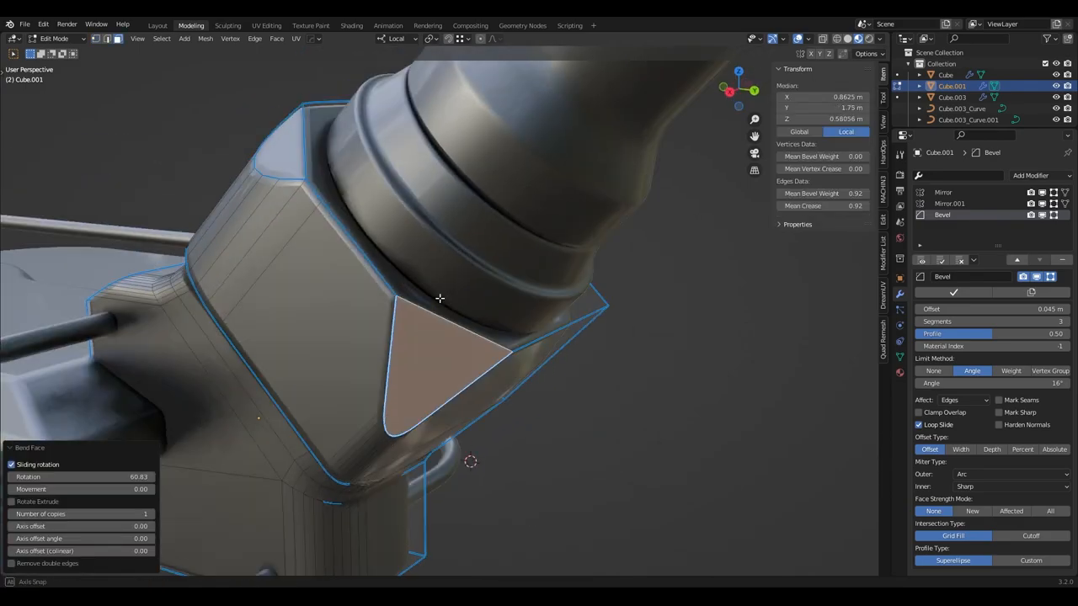
Rotate the triangular face on Cube.001's angled joint block.
key(Tab)
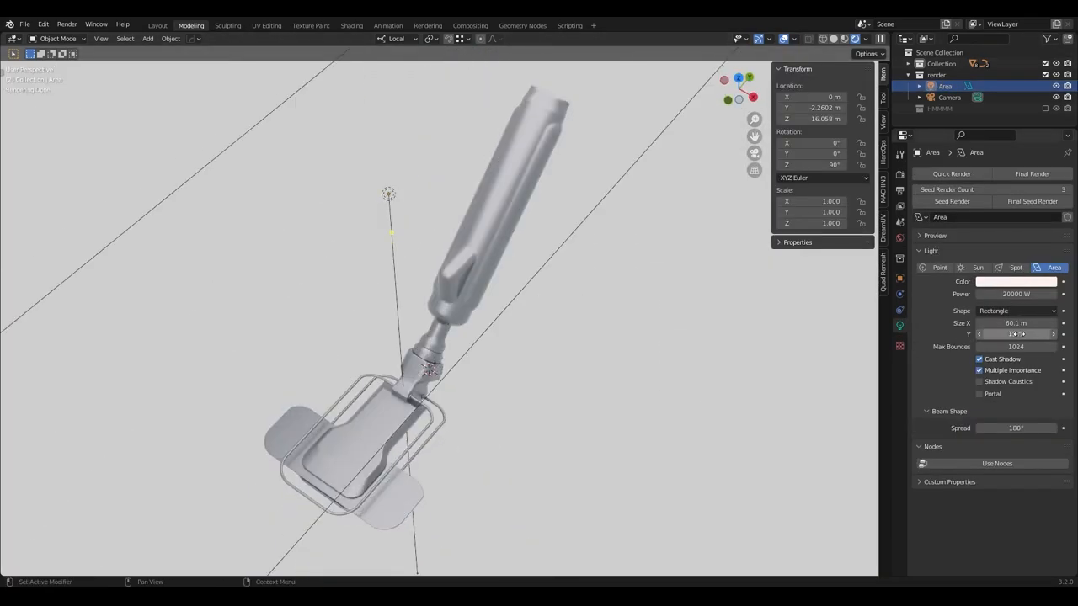
click(790, 39)
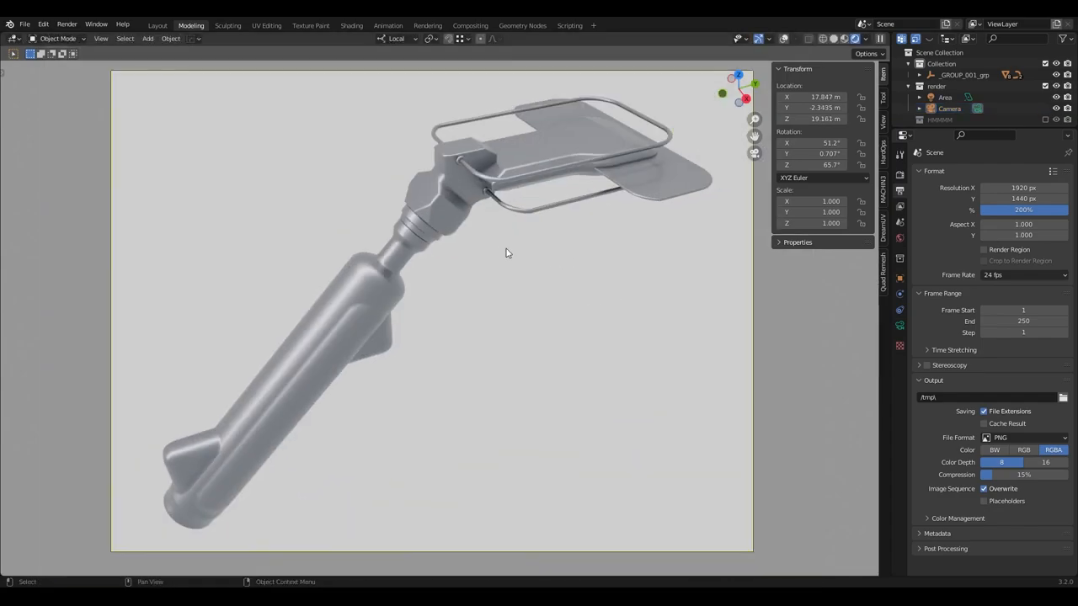
drag(505, 252, 565, 219)
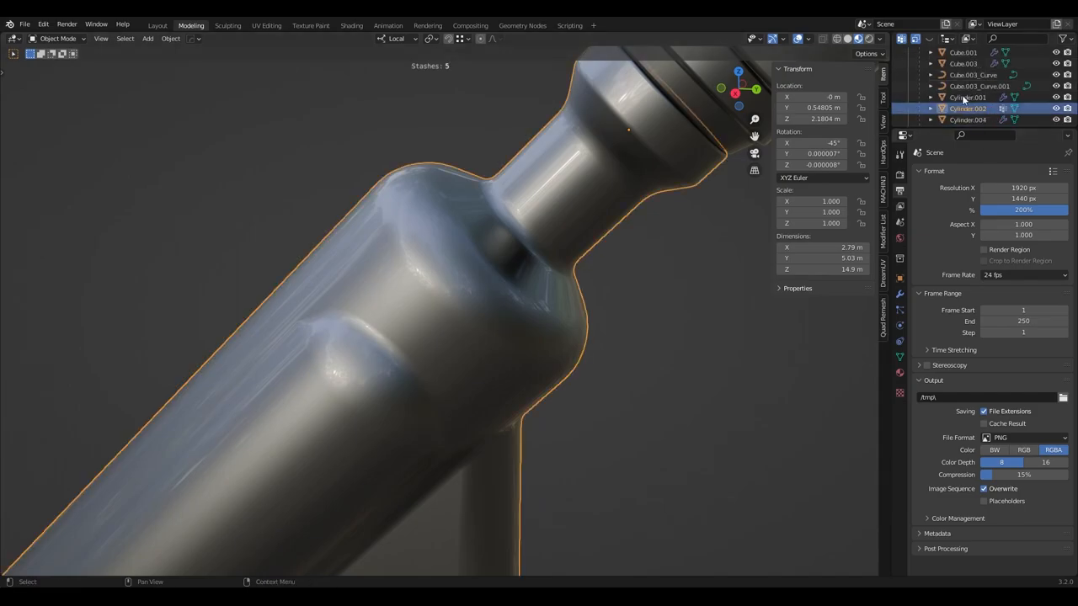
Insert a DECALmachine panel-line decal and give it Displace and NormalTransfer modifiers sourced from main.
key(Tab)
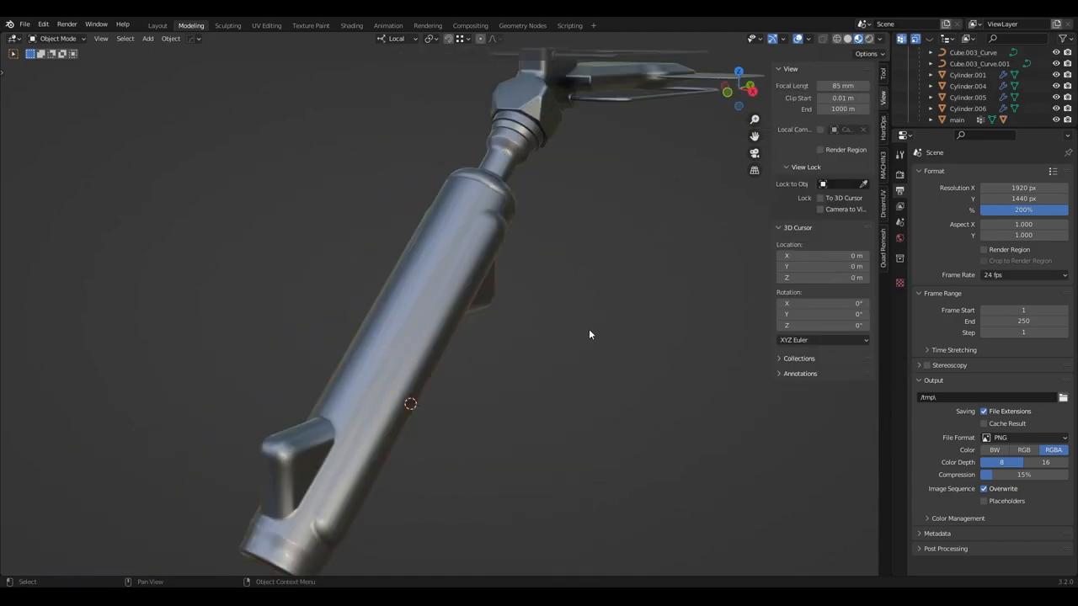
key(Tab)
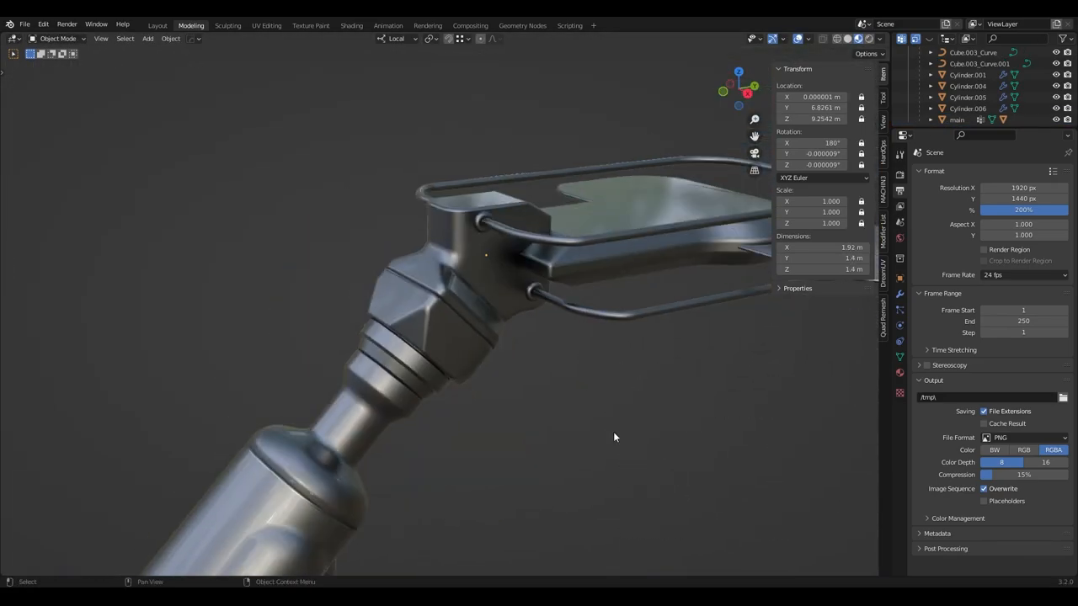
key(Tab)
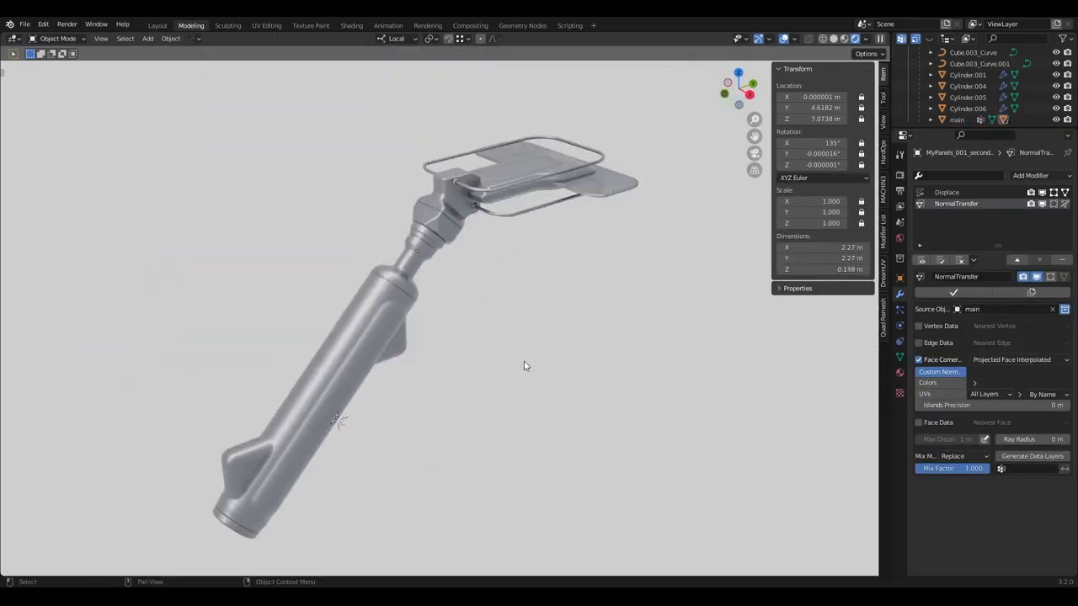
Run a second panel-line decal along the long cylinder's side with Displace and NormalTransfer from main.
key(Tab)
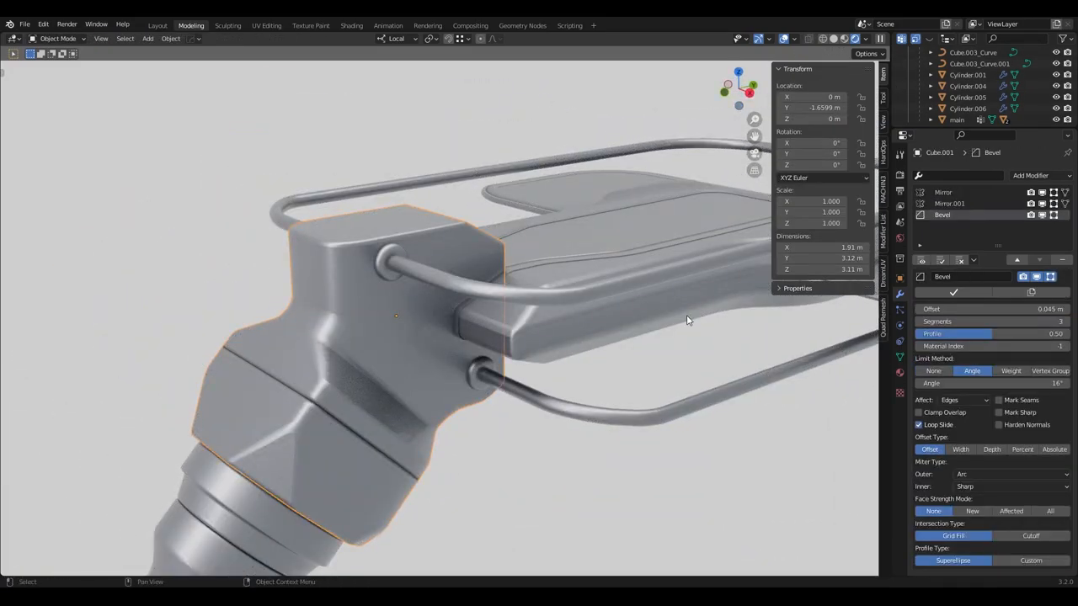
key(Tab)
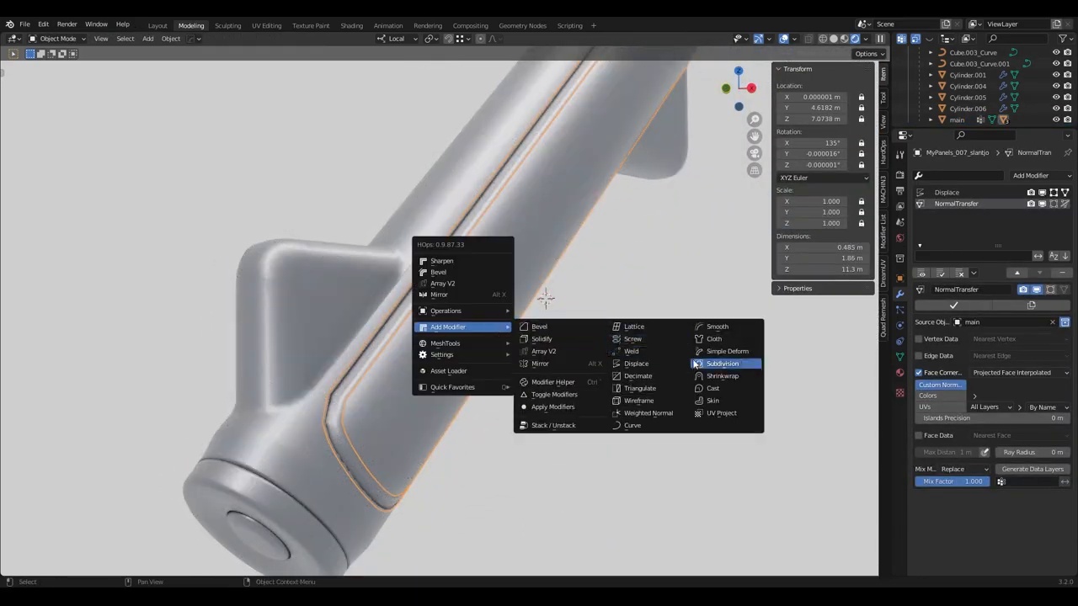
Place bolt decals on the cylinder's side bracket and a label decal near its base.
click(539, 364)
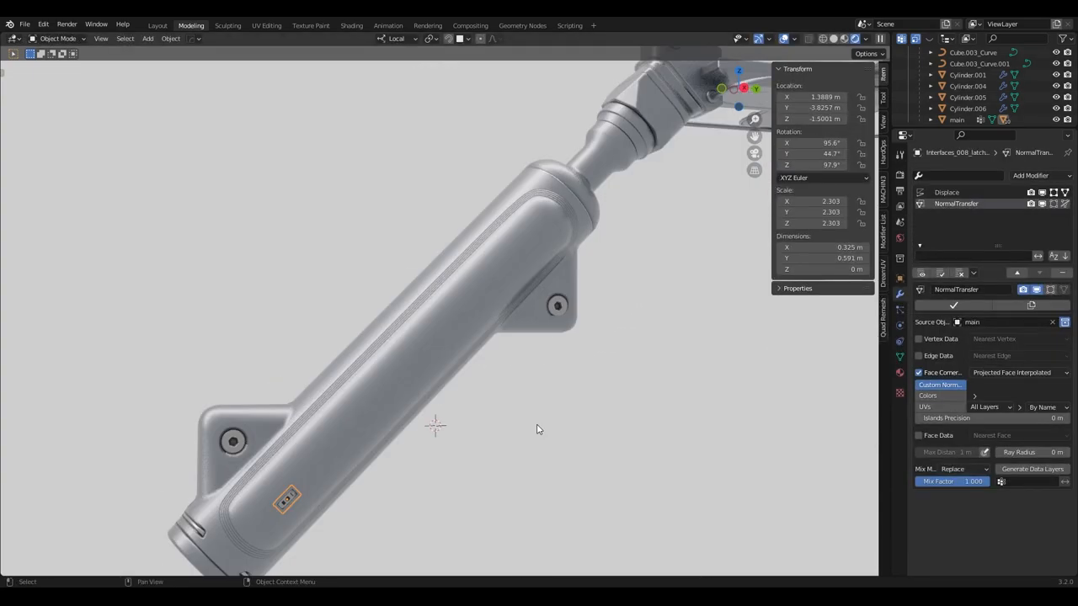
Add a Hops_Mirror modifier to the projected construction decal and bring up the DECALmachine pie menu.
key(shift+d)
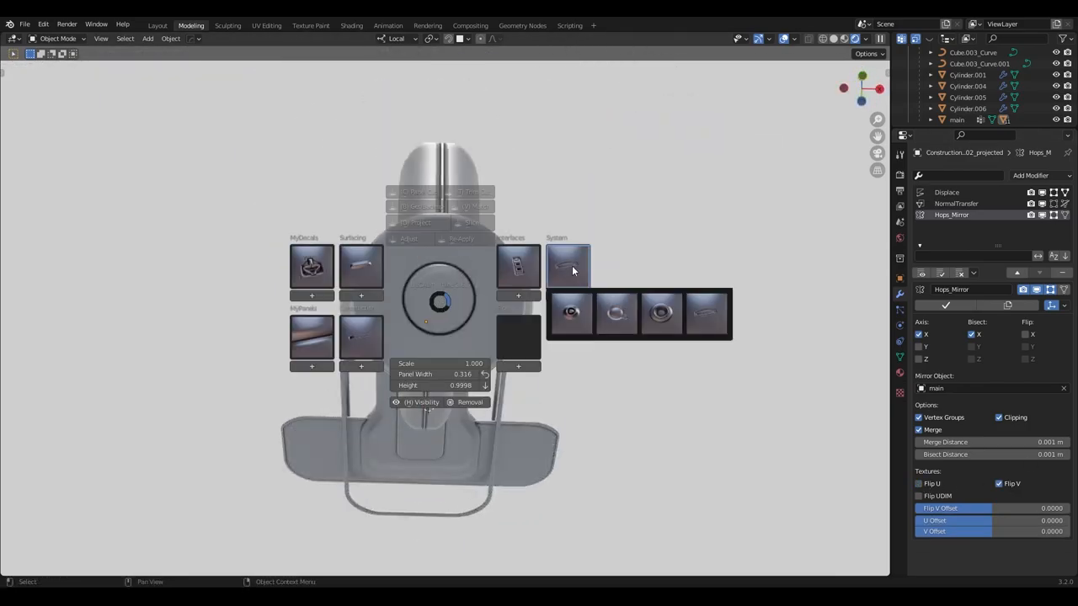
Project two Interfaces slot decals onto the foot plate's rounded end, NormalTransfer sourced from Cube.003.
click(571, 266)
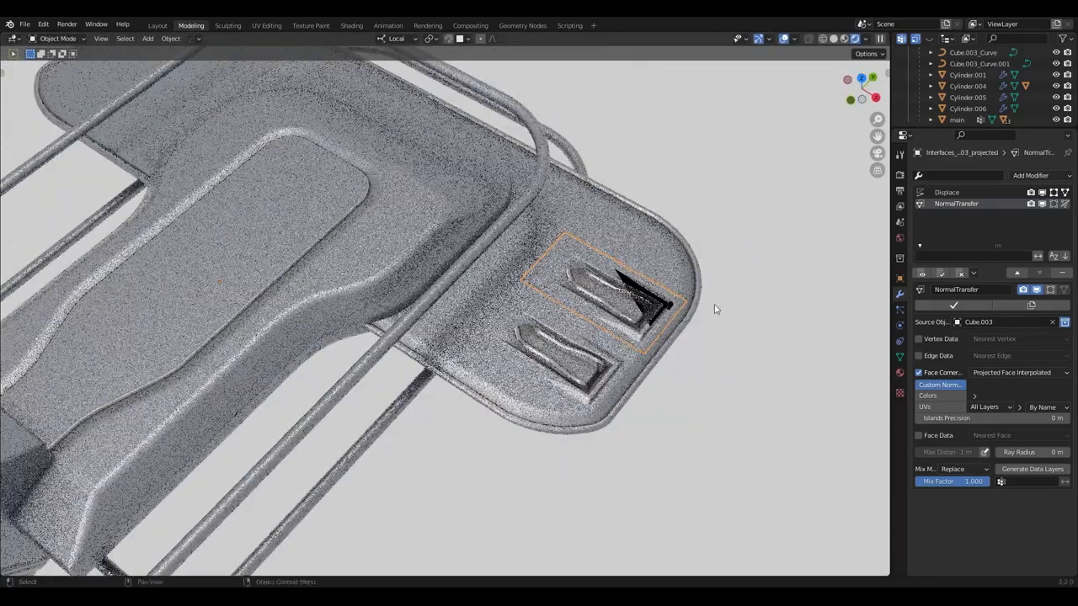
Move and scale the slot decals into place on the foot plate.
key(Tab)
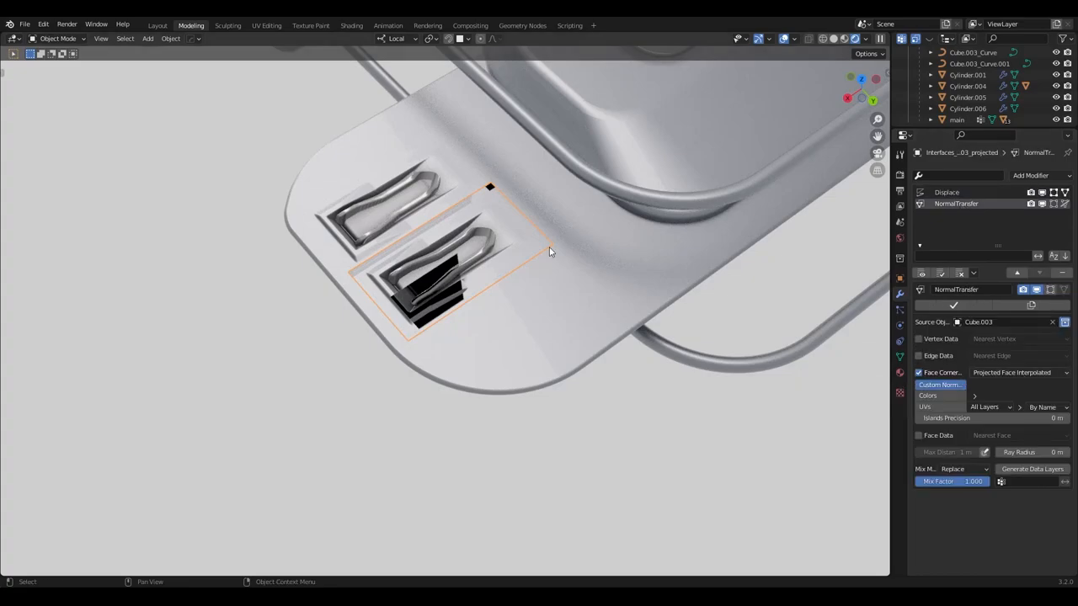
click(1019, 372)
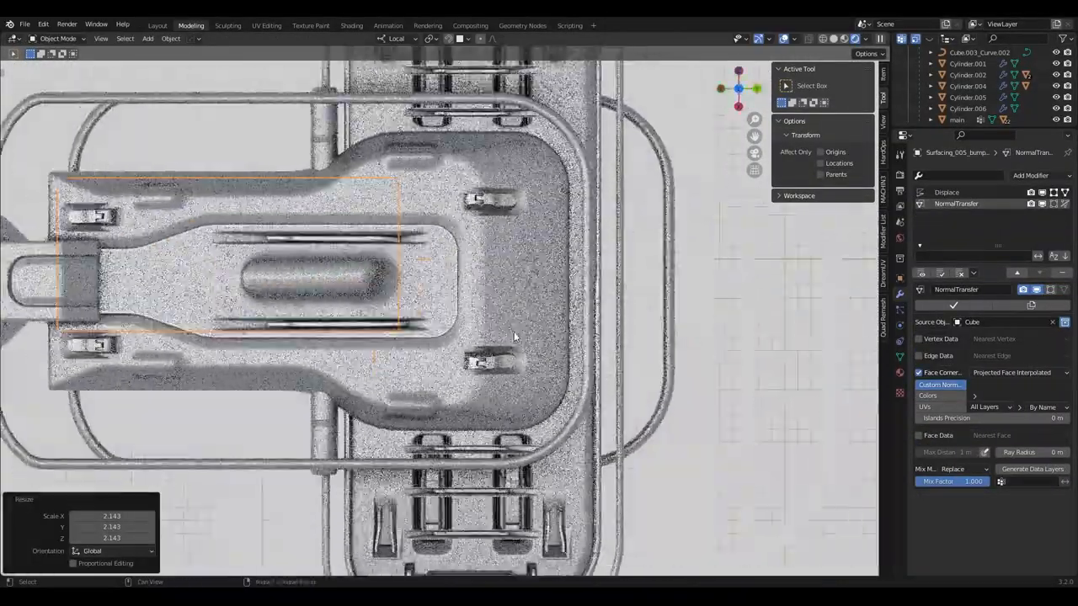
Scale the top-plate part by about 2.14 and enter Edit Mode on the capsule inset mesh.
key(Tab)
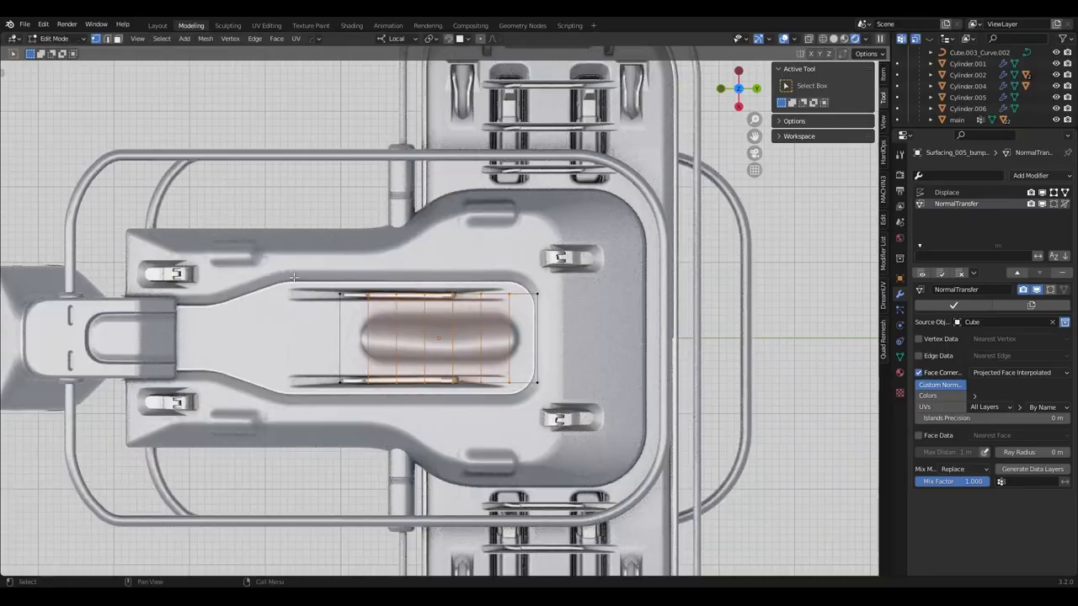